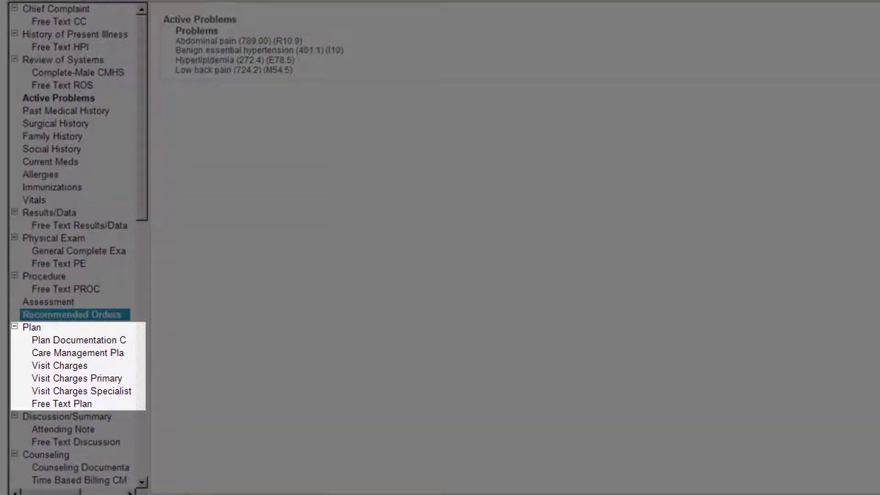
Bring up the Visit Charges Primary form from the note's Plan section.
click(77, 377)
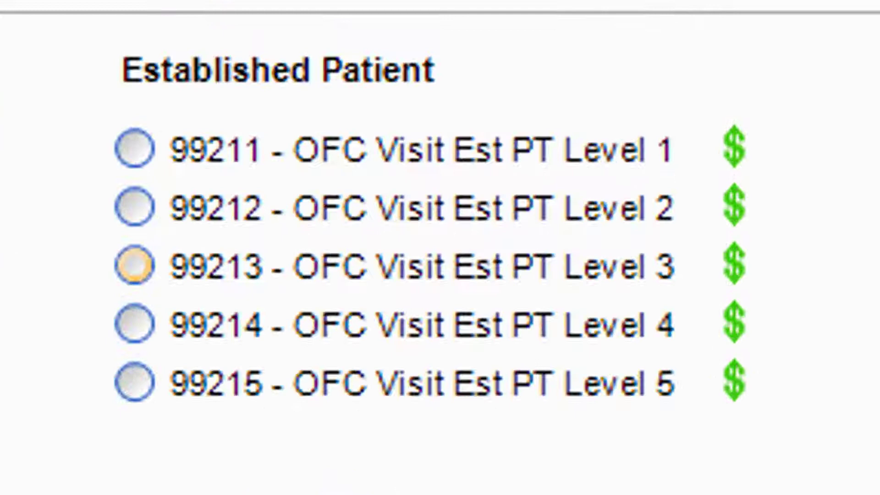
Choose 99213 - OFC Visit Est PT Level 3 and review the remaining visit code list.
click(134, 264)
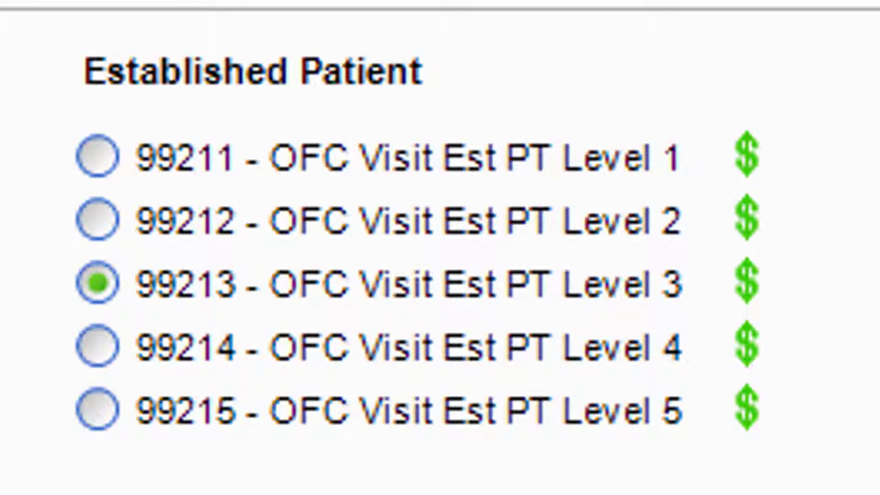
scroll(down, 3)
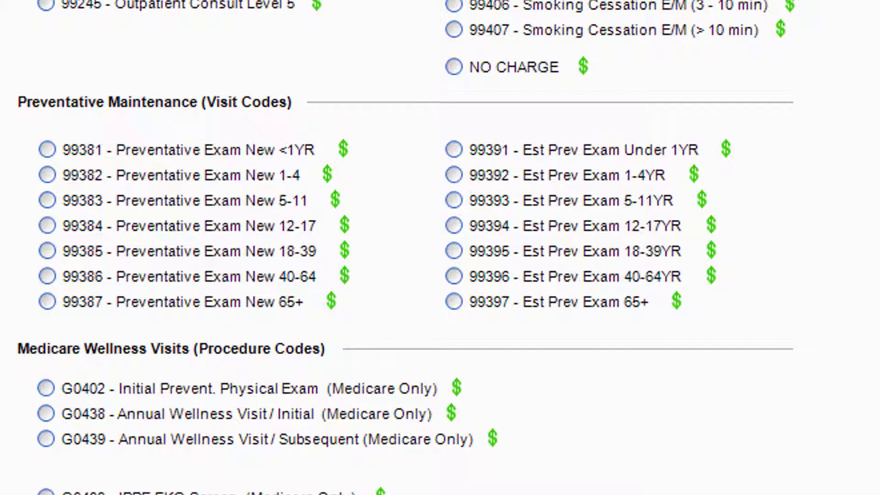
scroll(down, 3)
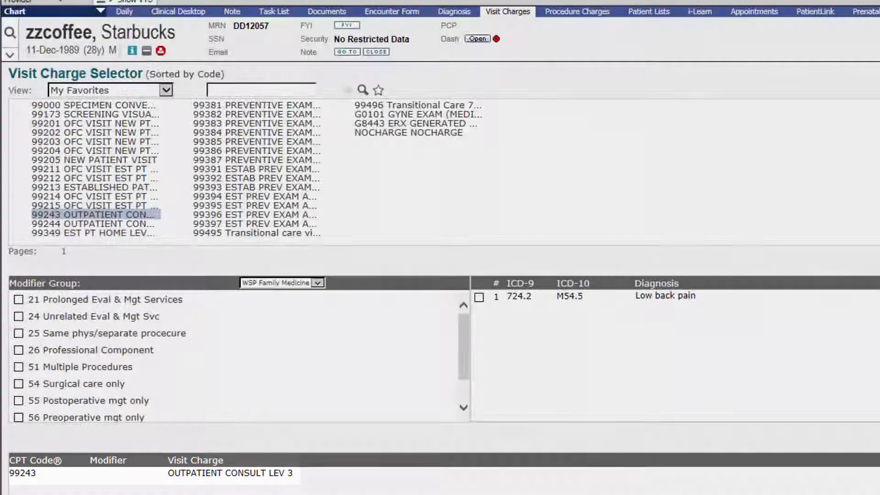
Tick Low back pain as the diagnosis for the 99243 charge and return to the visit codes form.
click(478, 296)
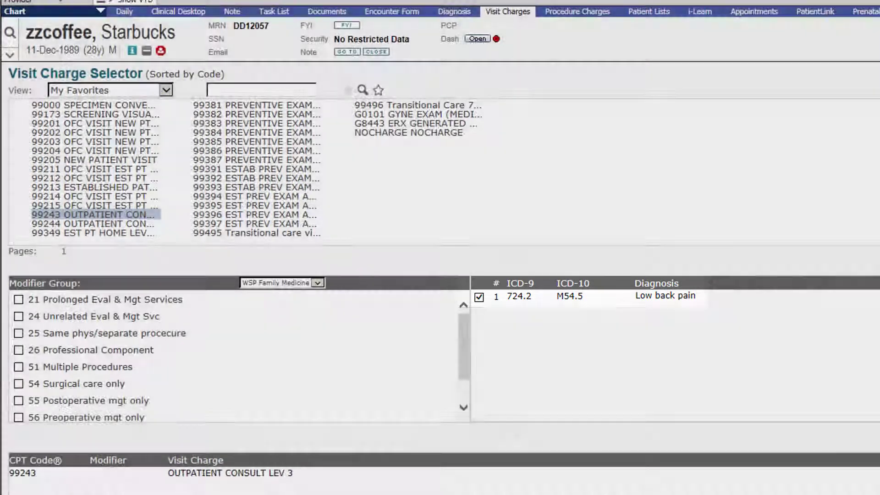
click(80, 449)
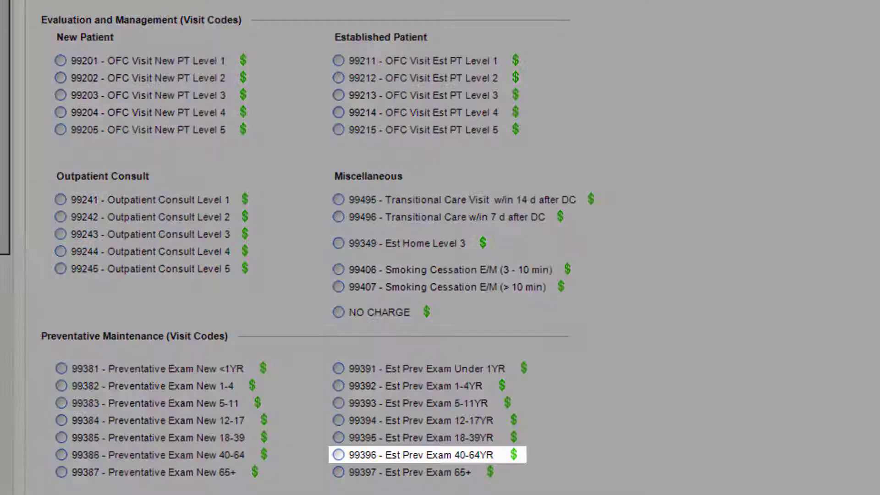
Select 99396 Est Prev Exam 40-64YR together with 99213 OFC Visit Est PT Level 3.
click(338, 455)
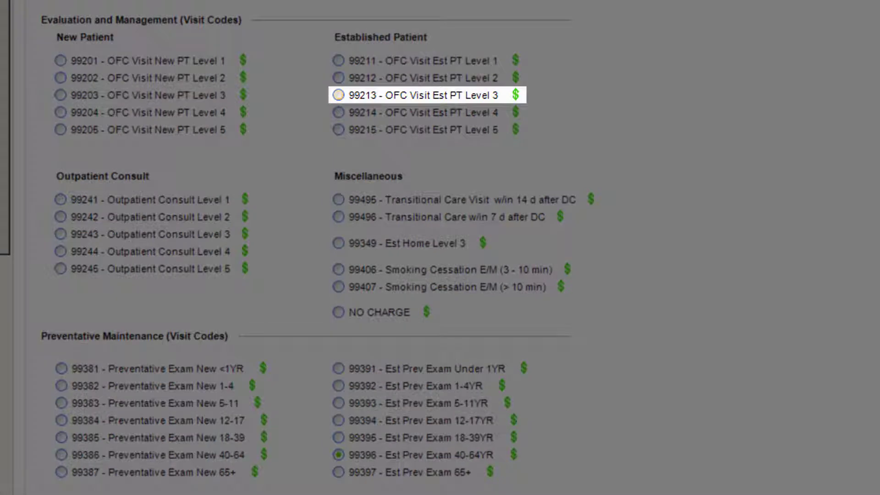
click(338, 94)
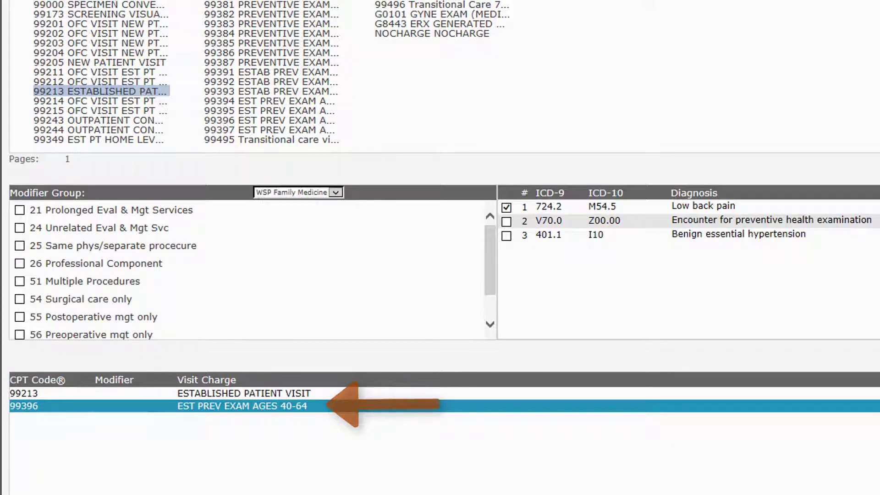
Link Benign essential hypertension to 99213, add modifier 25, and go back to Visit Charges Primary.
click(507, 221)
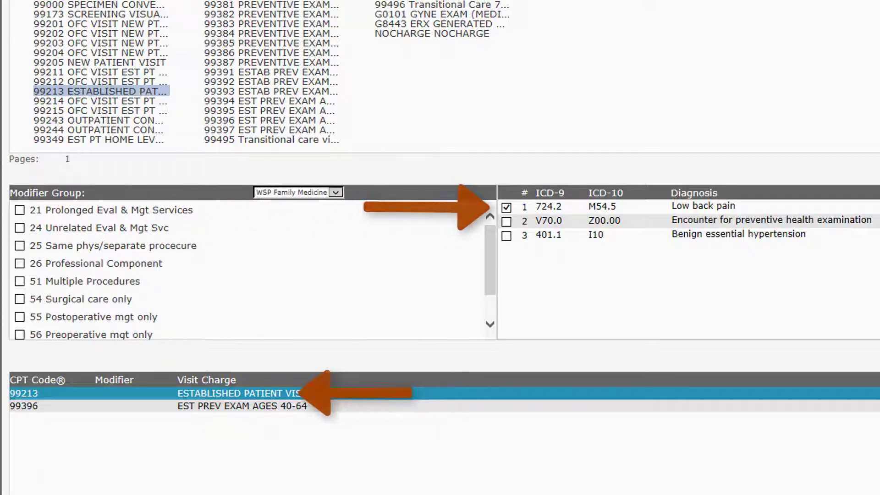
click(506, 235)
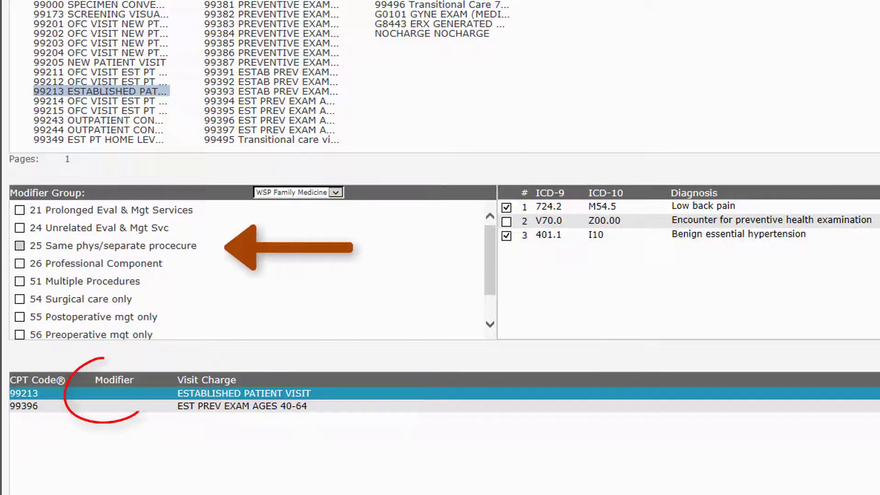
click(20, 245)
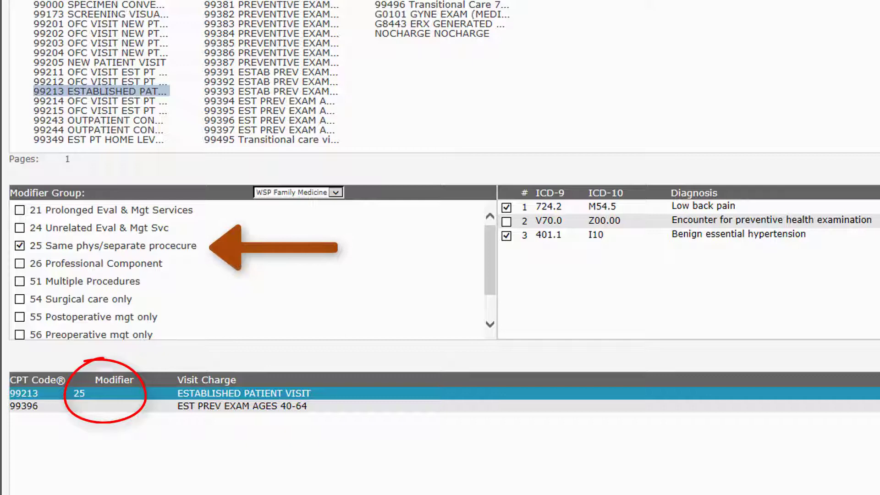
click(84, 369)
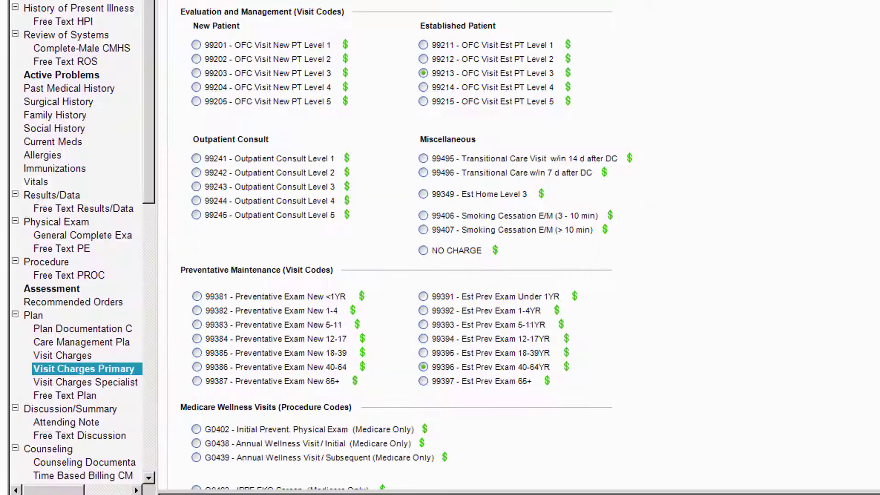